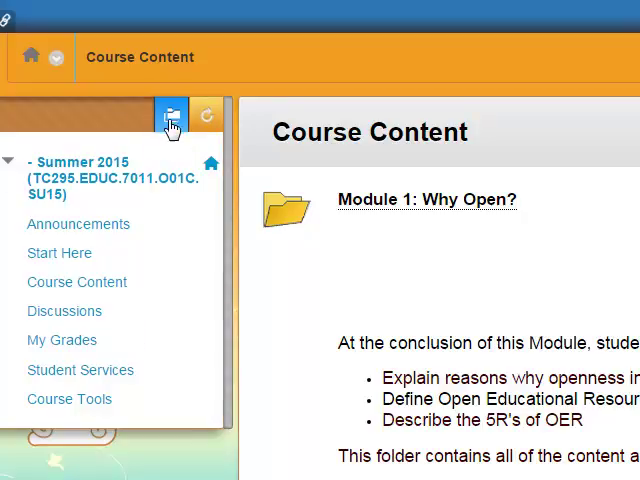
mouse_move(172, 115)
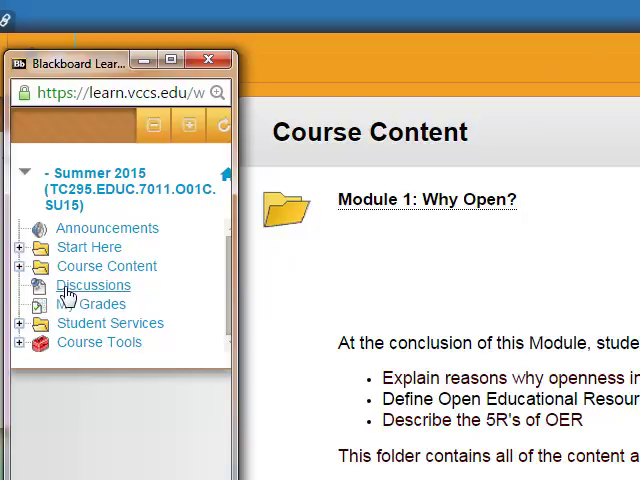
- Expand Course Content and Module Content (READINGS) in the popup course menu tree
click(20, 206)
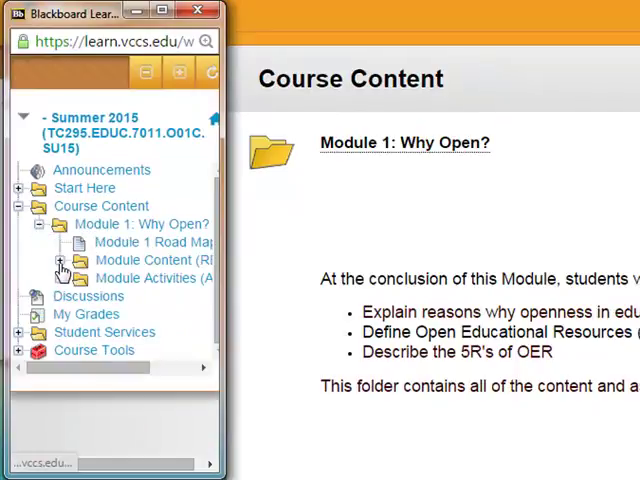
click(62, 260)
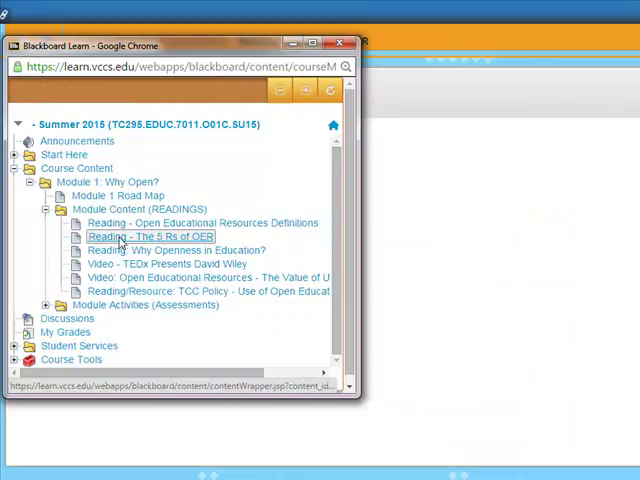
- Open the 5 Rs of OER reading, the Value of Use video, then Start Here
click(150, 236)
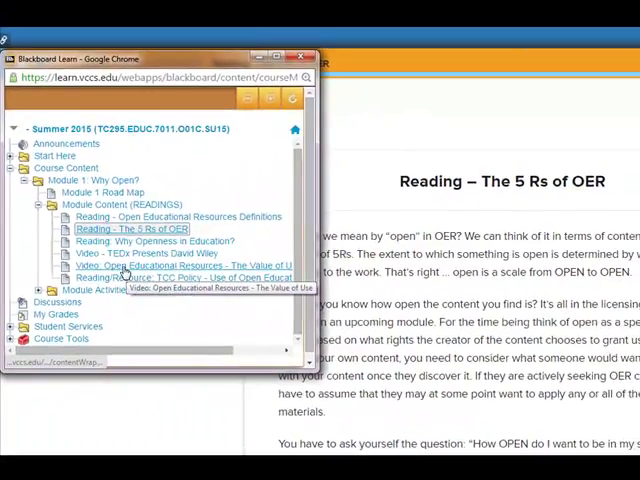
click(186, 265)
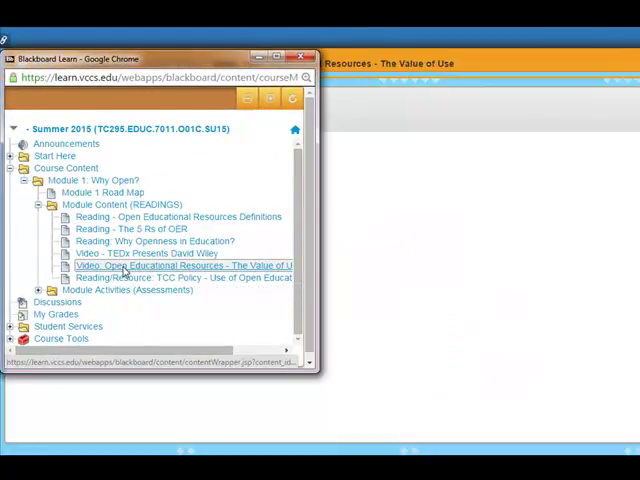
click(185, 265)
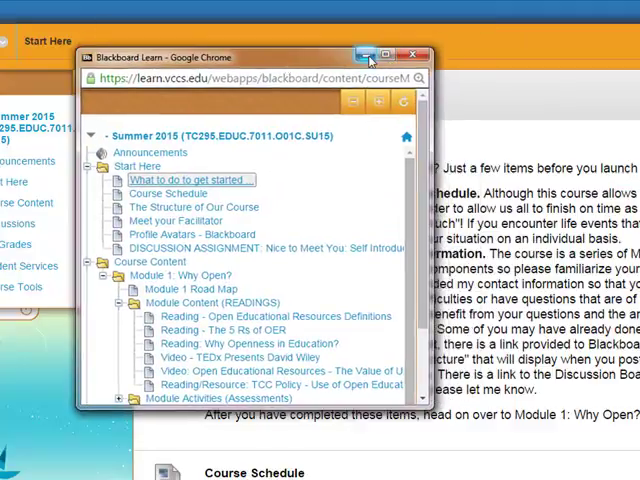
- Move the course menu popup aside and close it
click(411, 53)
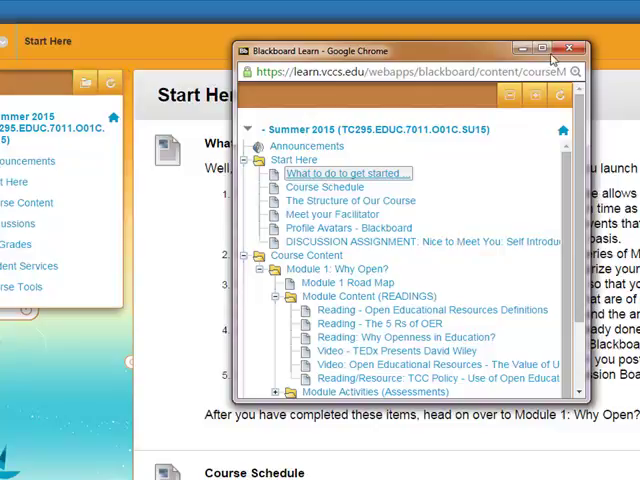
click(571, 51)
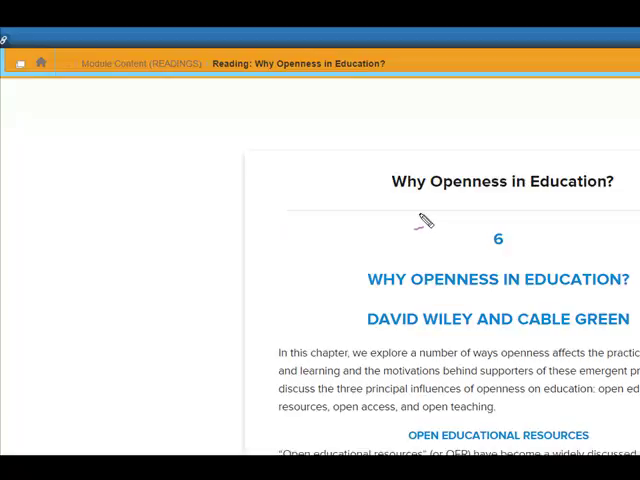
mouse_move(450, 245)
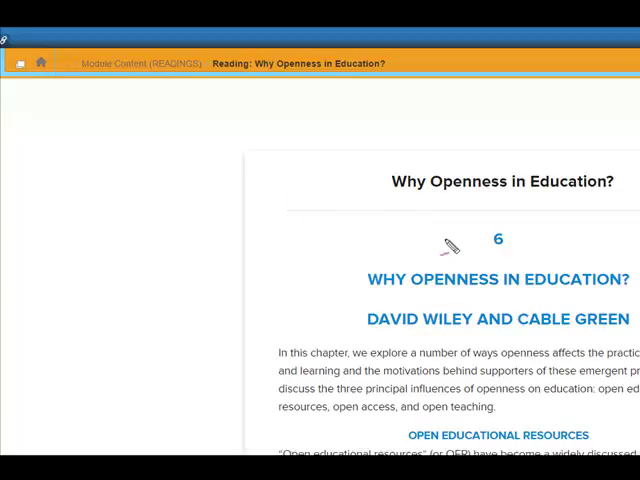
mouse_move(445, 193)
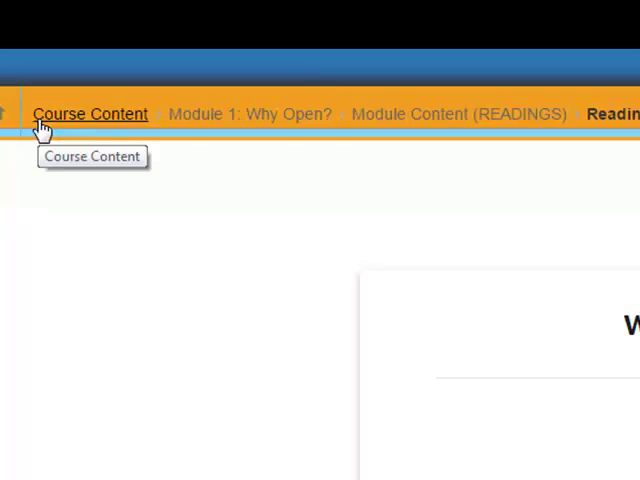
mouse_move(595, 113)
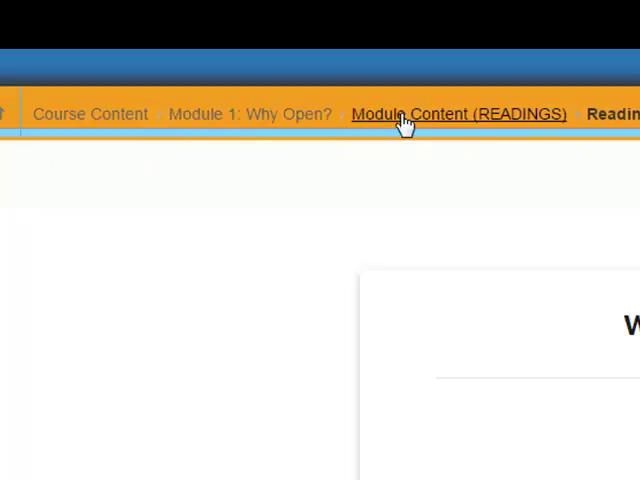
- Return to the Module Content (READINGS) folder via the breadcrumb trail
click(458, 113)
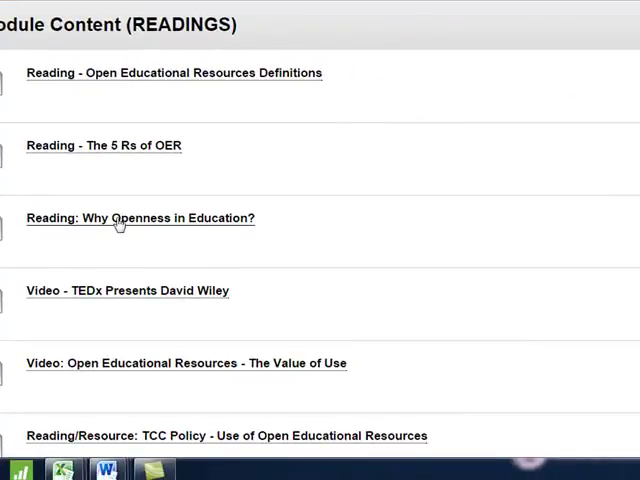
- Open the Why Openness in Education? reading, then go up to Module 1: Why Open?
click(140, 218)
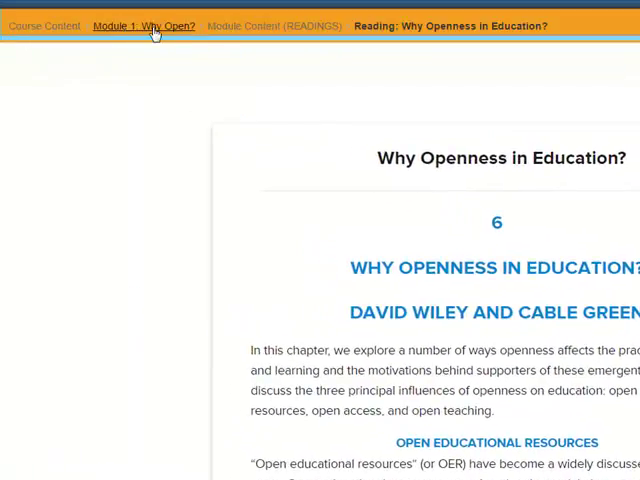
click(273, 25)
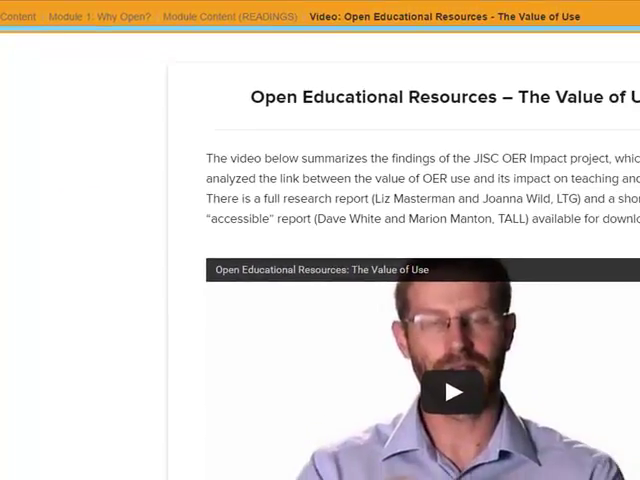
- Scroll down the Value of Use video page
scroll(down, 3)
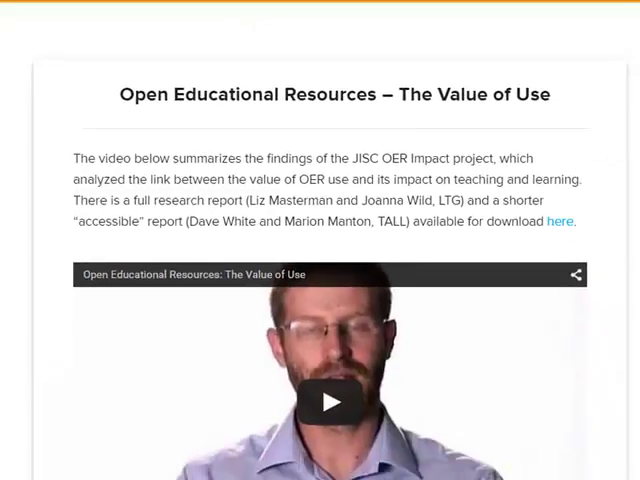
scroll(down, 3)
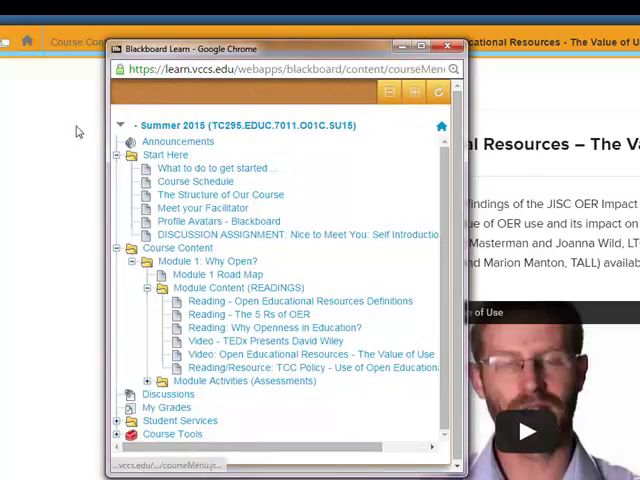
mouse_move(8, 45)
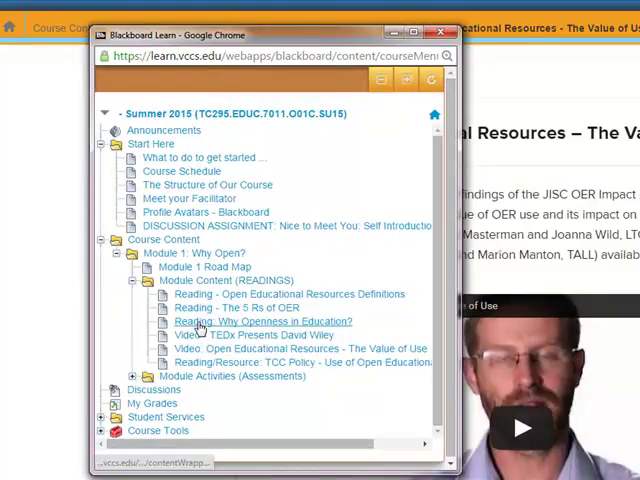
mouse_move(263, 321)
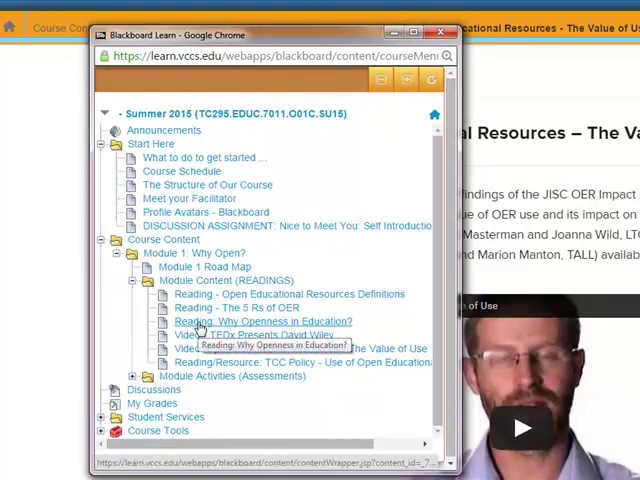
- Open Reading: Why Openness in Education? from the popup menu tree
click(260, 321)
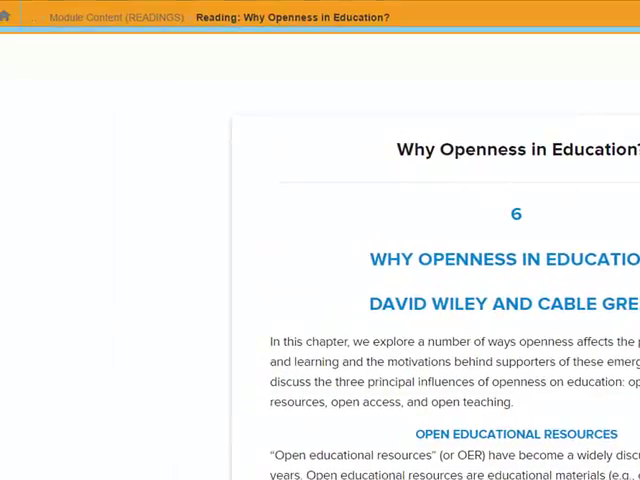
mouse_move(8, 17)
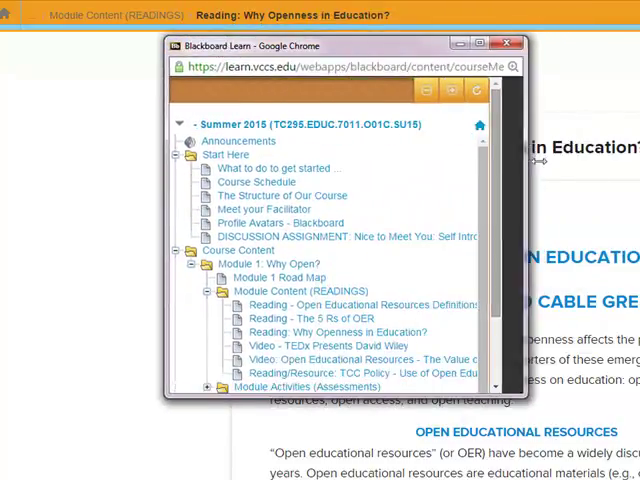
- Bring the Why Openness in Education? reading in front of the menu window
click(506, 42)
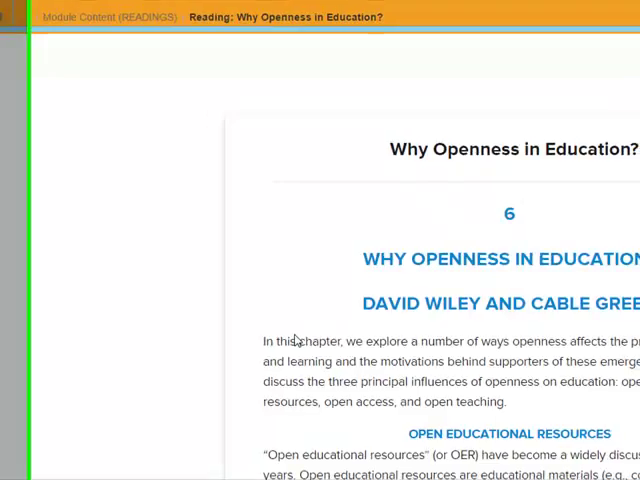